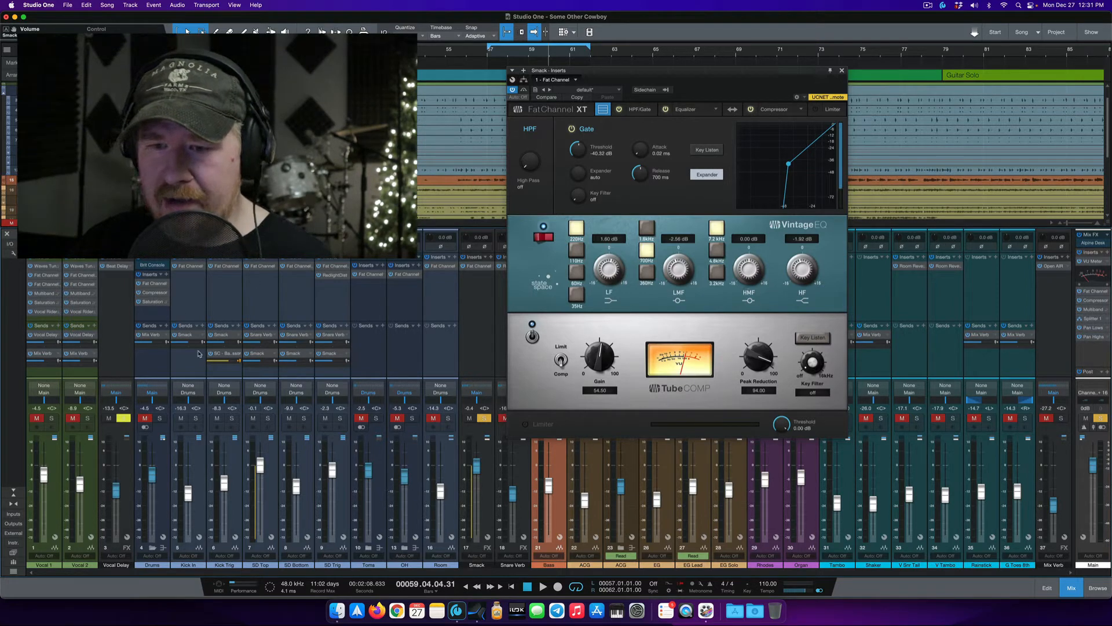
click(187, 289)
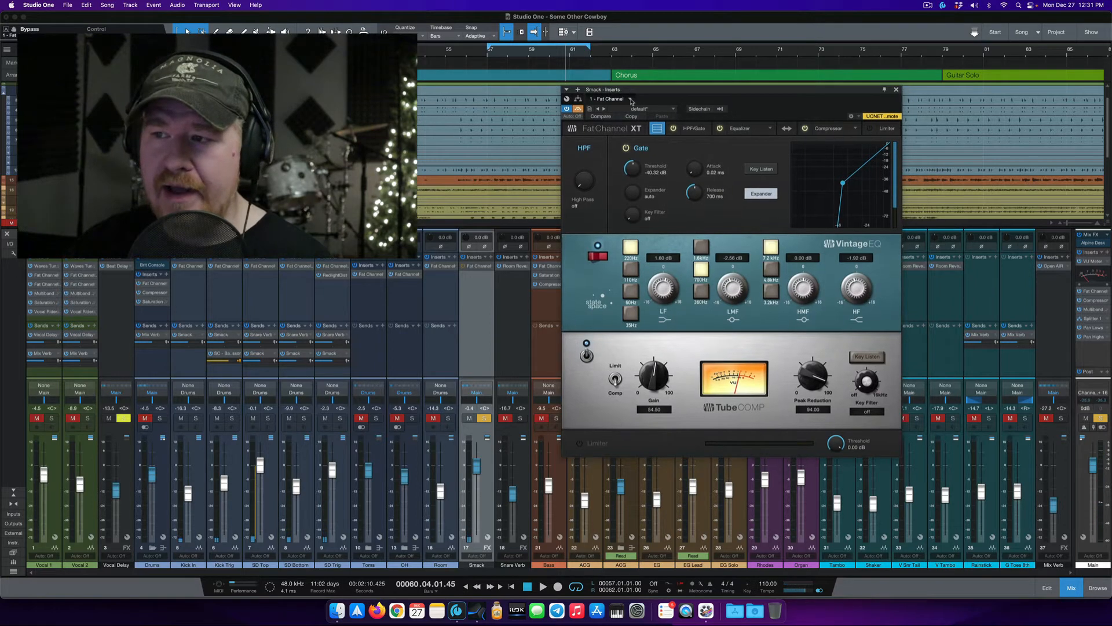
mouse_move(578, 108)
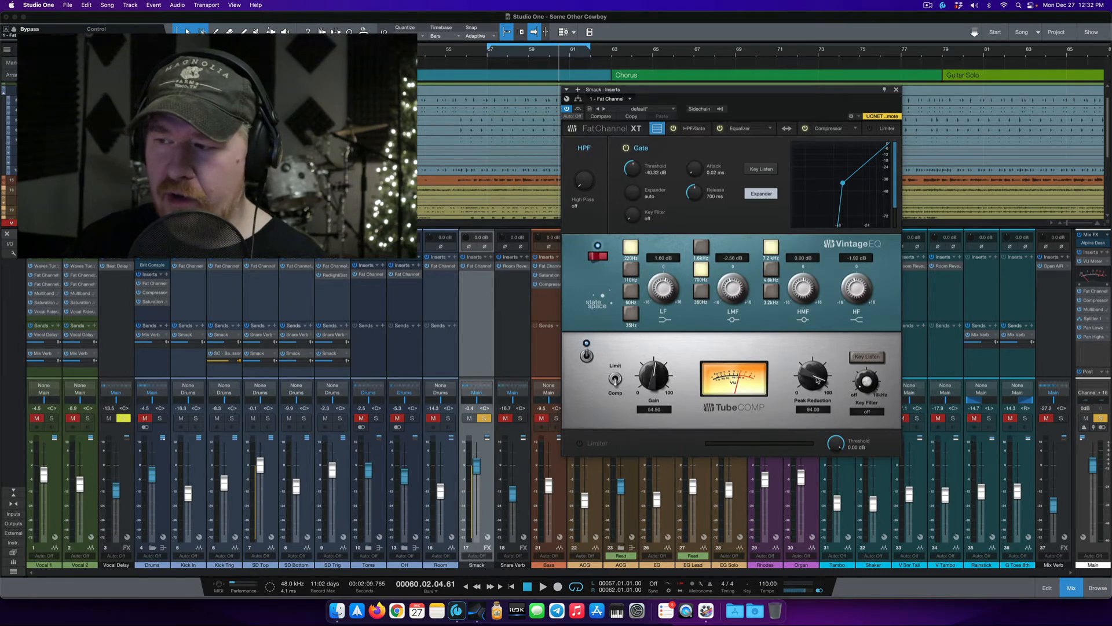
right_click(811, 374)
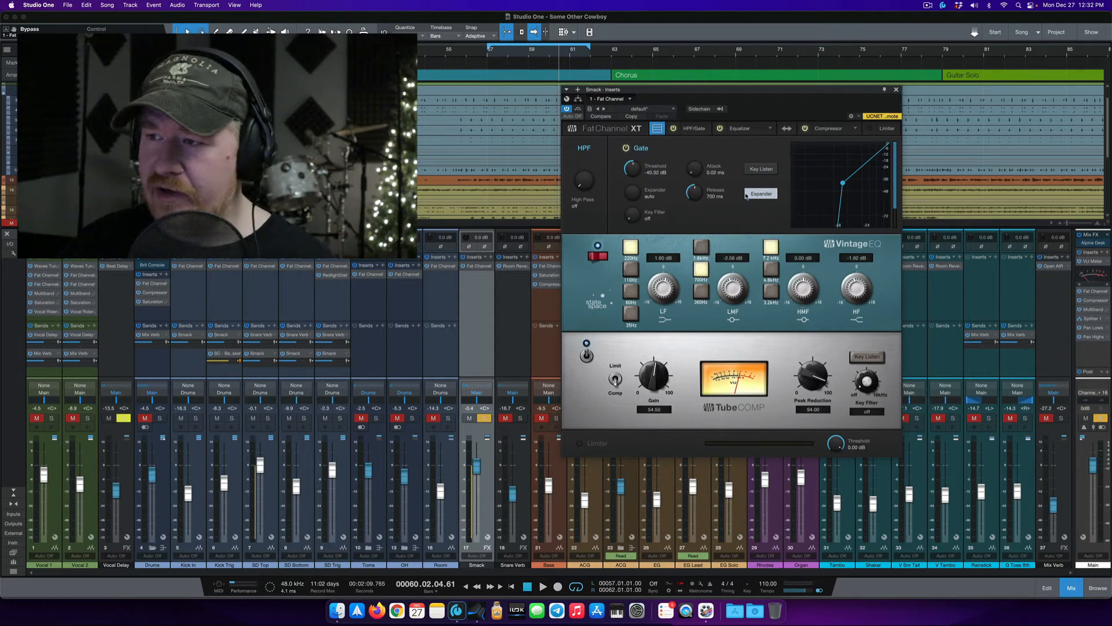
mouse_move(670, 163)
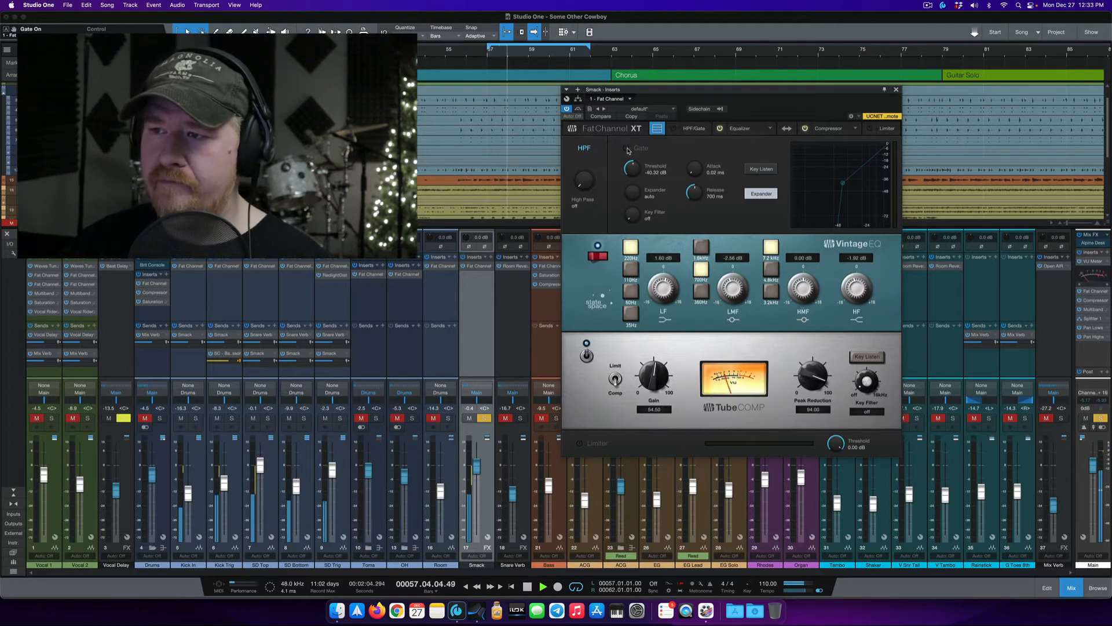
click(627, 148)
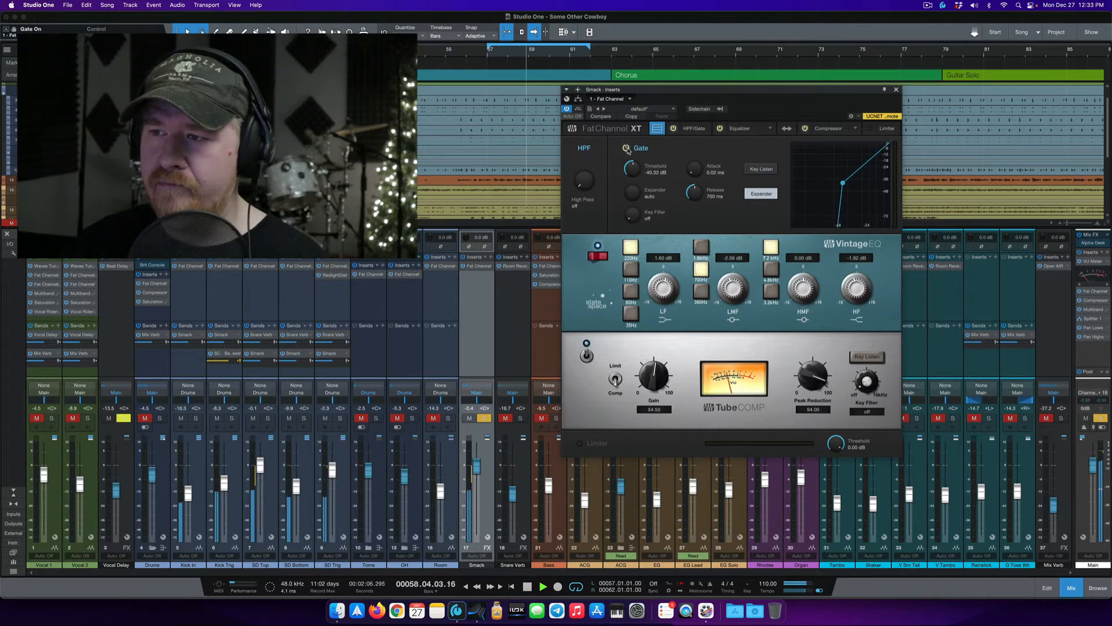